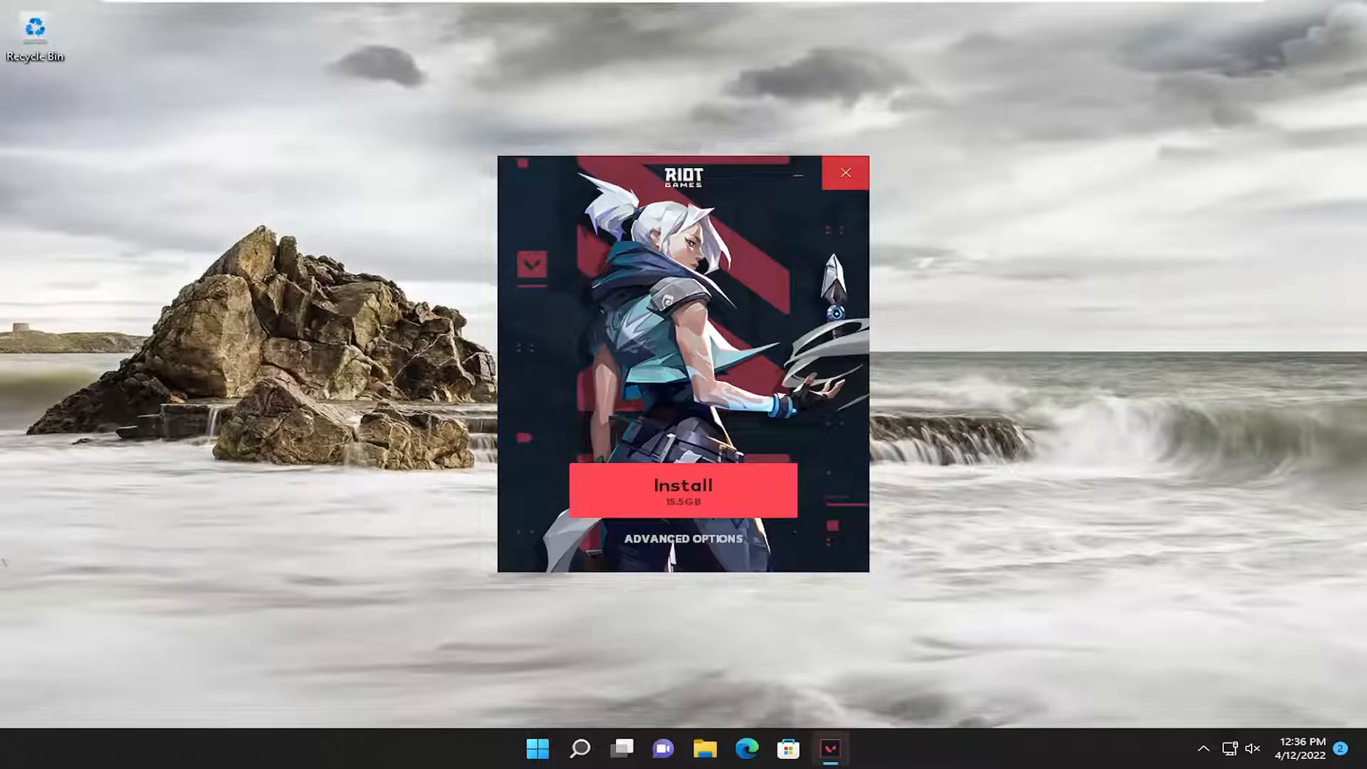
pyautogui.moveTo(935, 176)
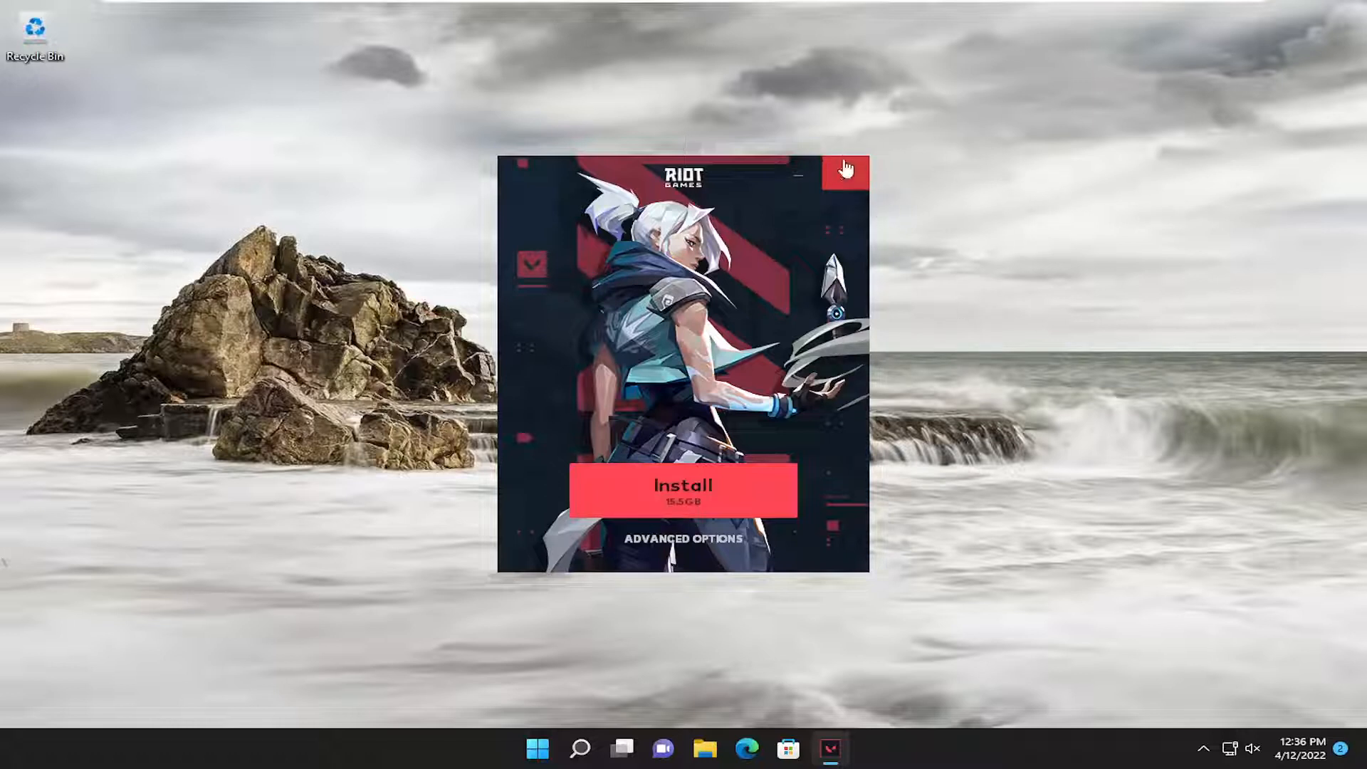
pyautogui.moveTo(886, 70)
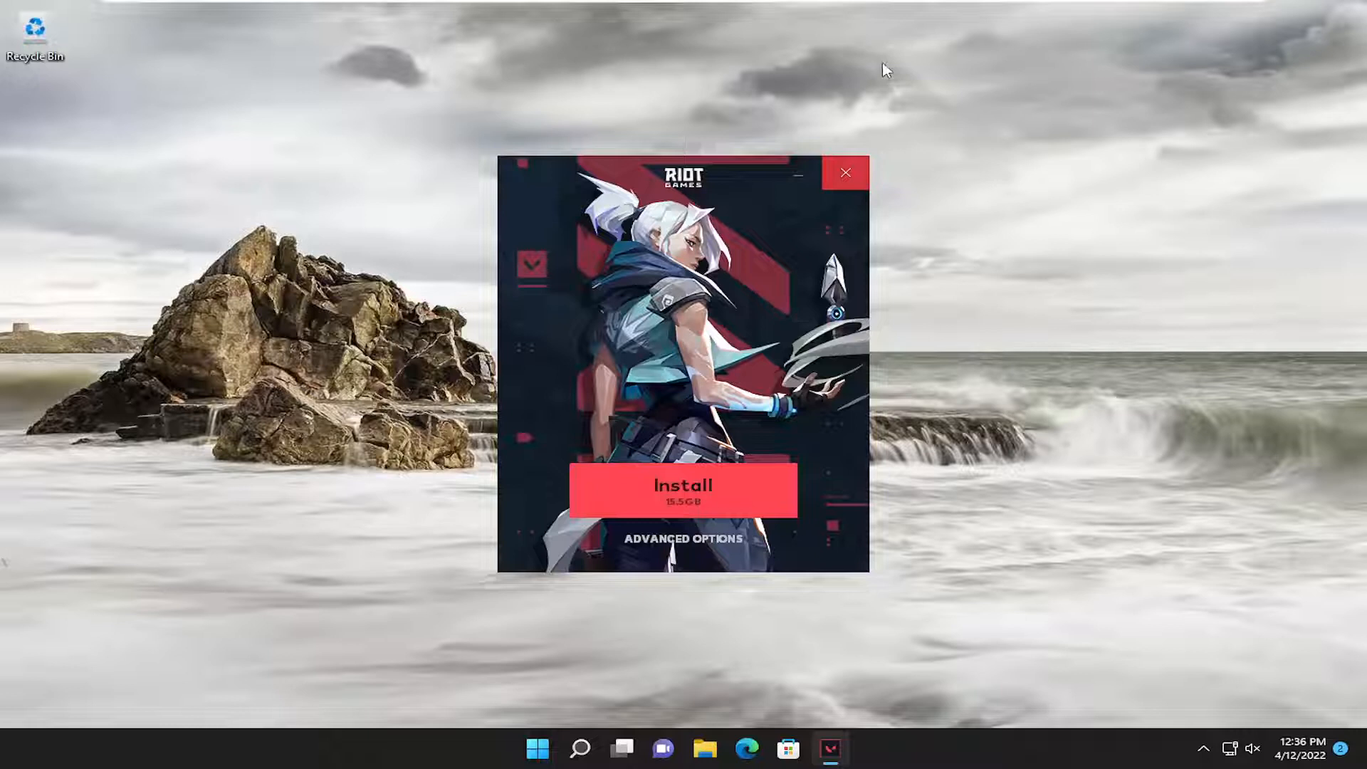
# - Close the Riot Games installer and launch Services from the Start search results
pyautogui.click(845, 173)
pyautogui.write('services')
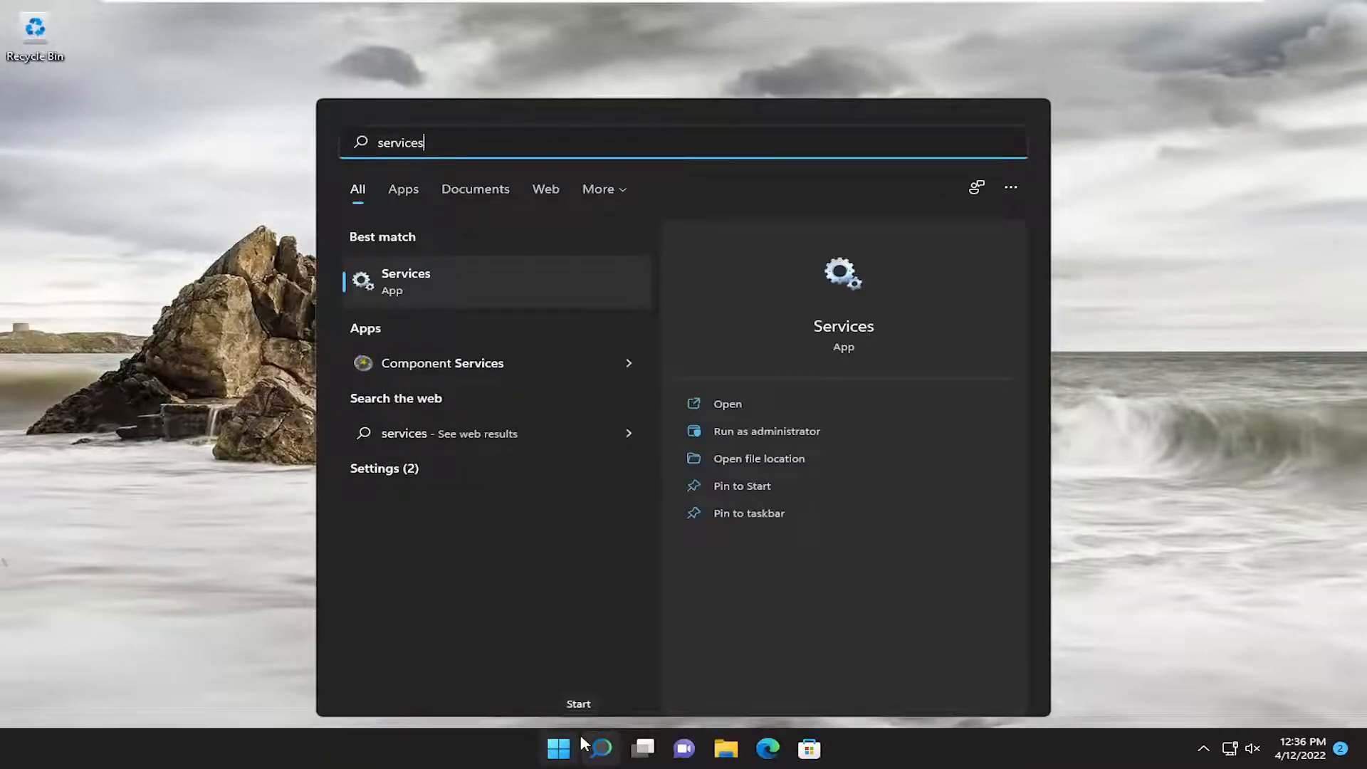
pyautogui.click(441, 291)
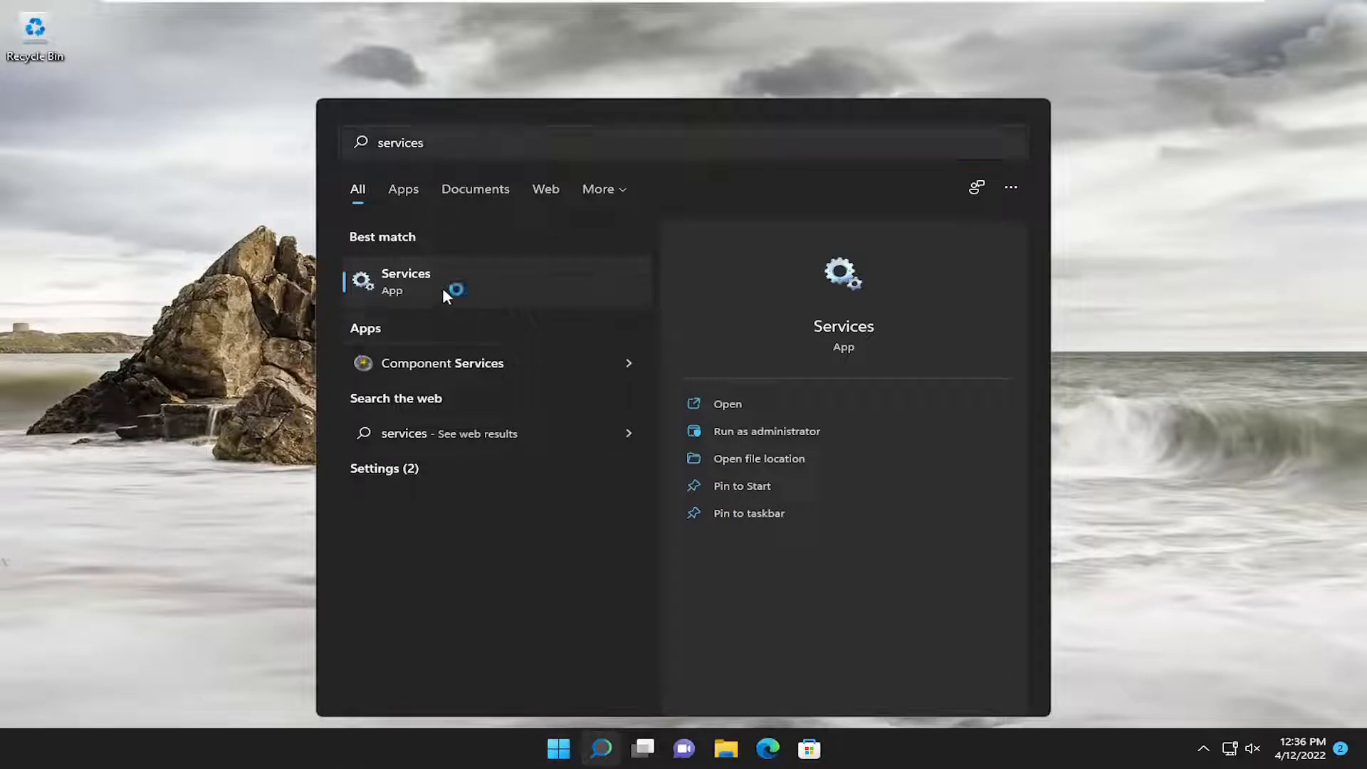
# - Enlarge the Services window and scroll down to select Windows Camera Frame Server Monitor
pyautogui.click(406, 281)
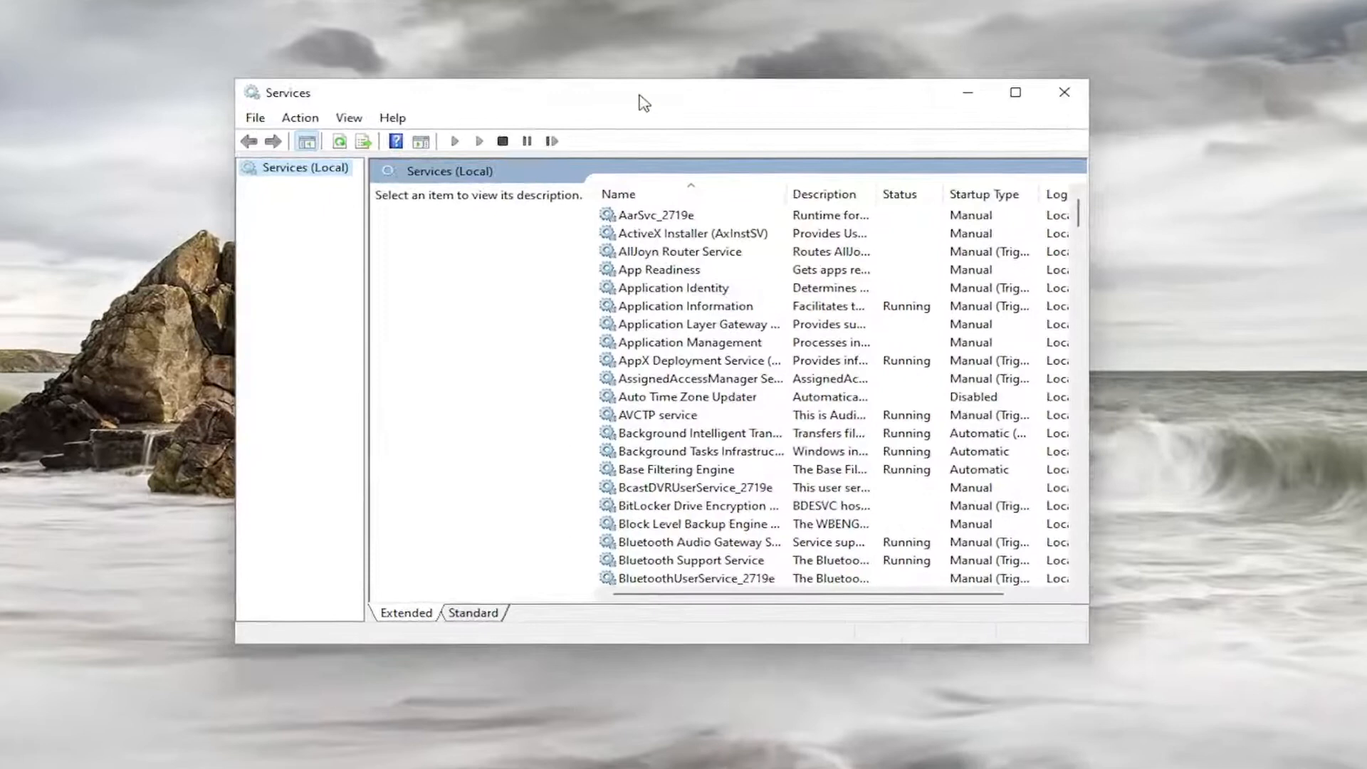
pyautogui.moveTo(642, 92); pyautogui.dragTo(591, 57)
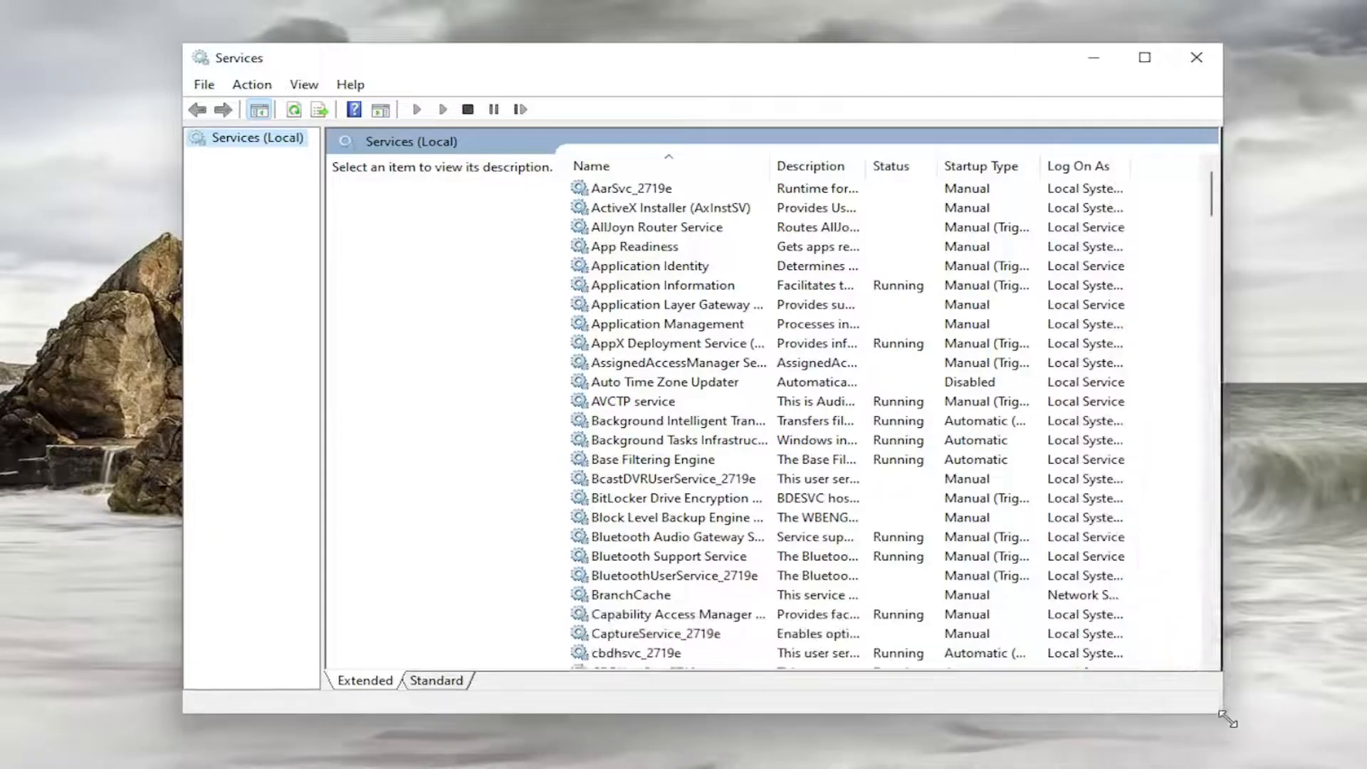
pyautogui.scroll(-3)
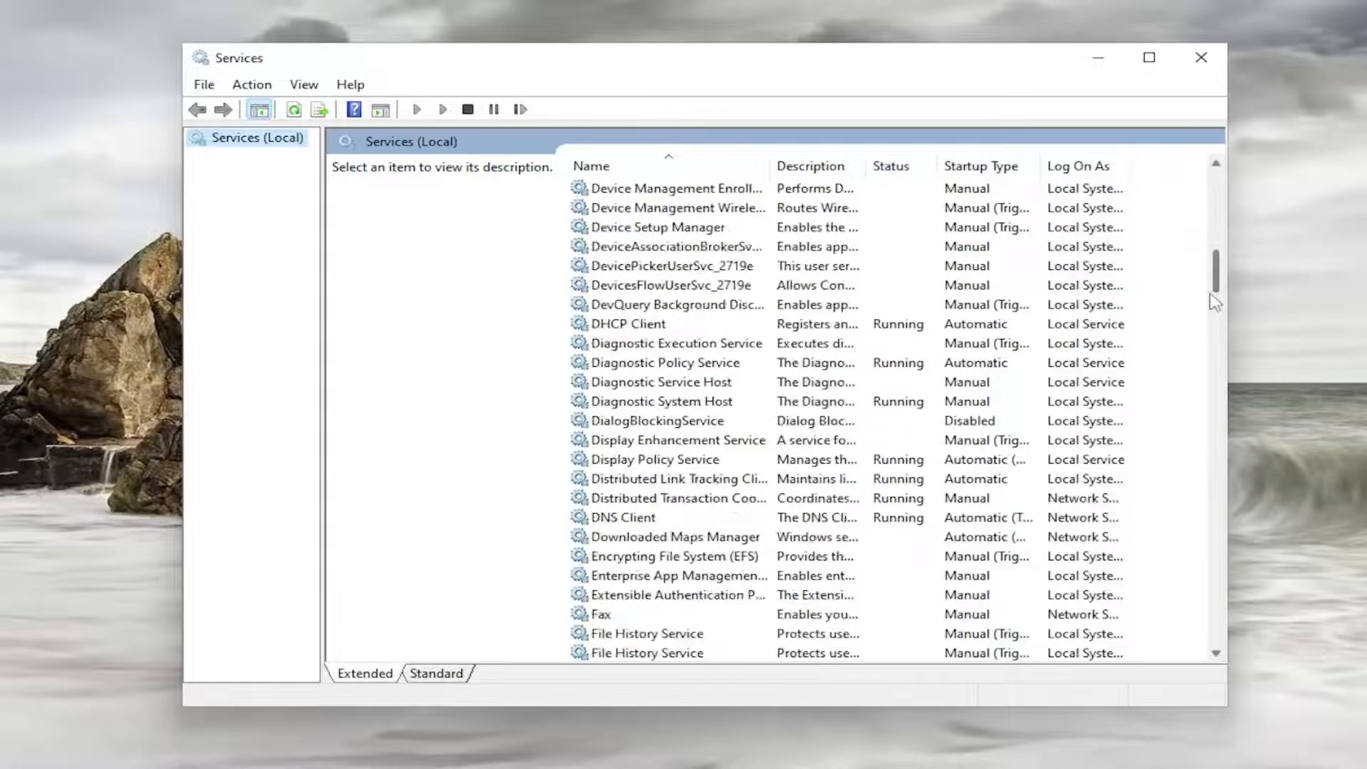
pyautogui.scroll(-3)
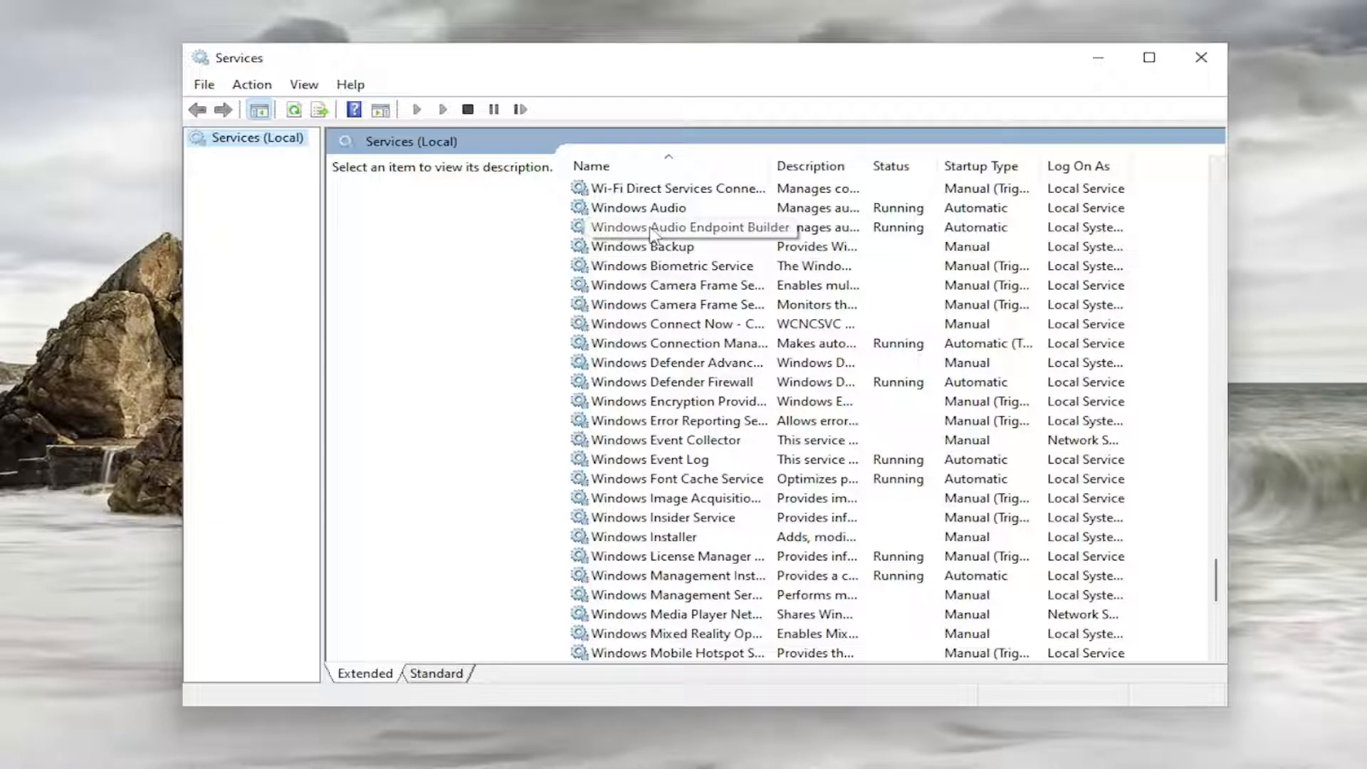
pyautogui.click(674, 305)
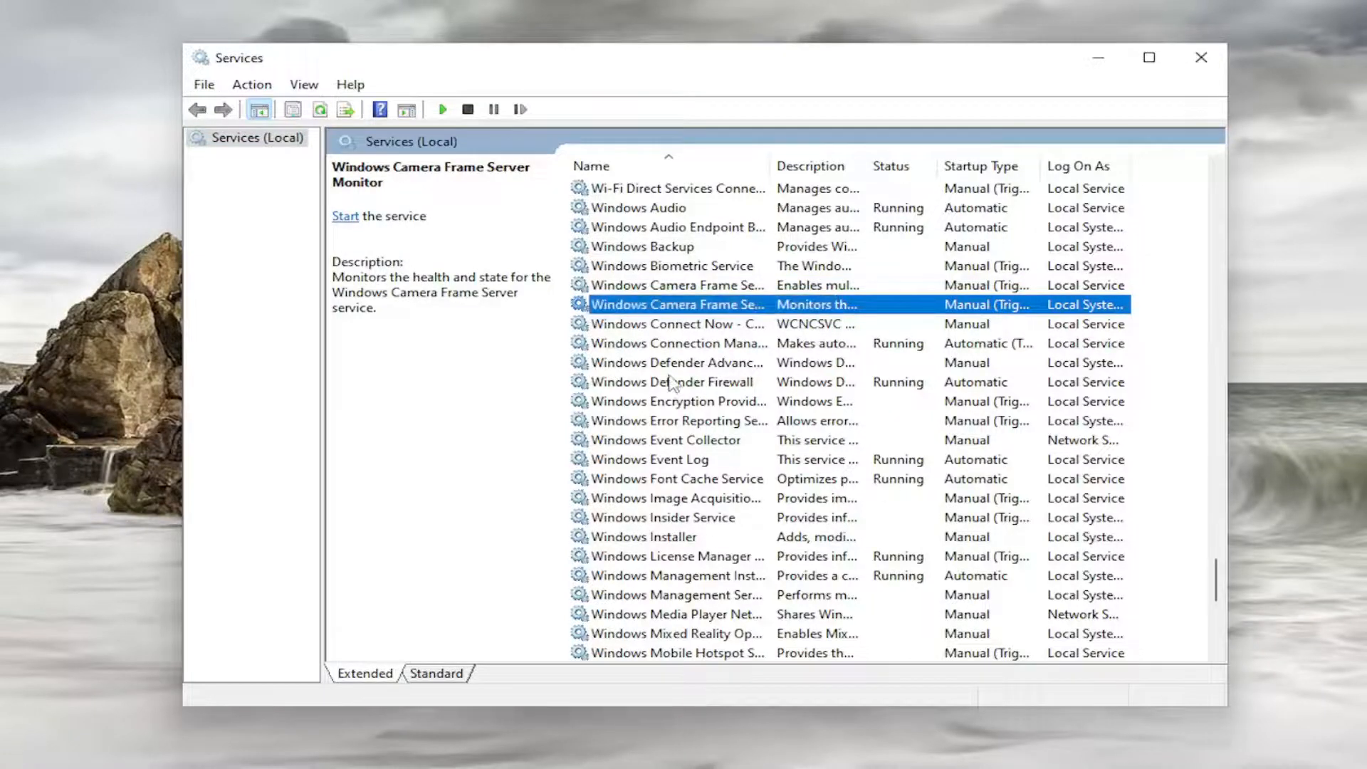
pyautogui.moveTo(620, 323)
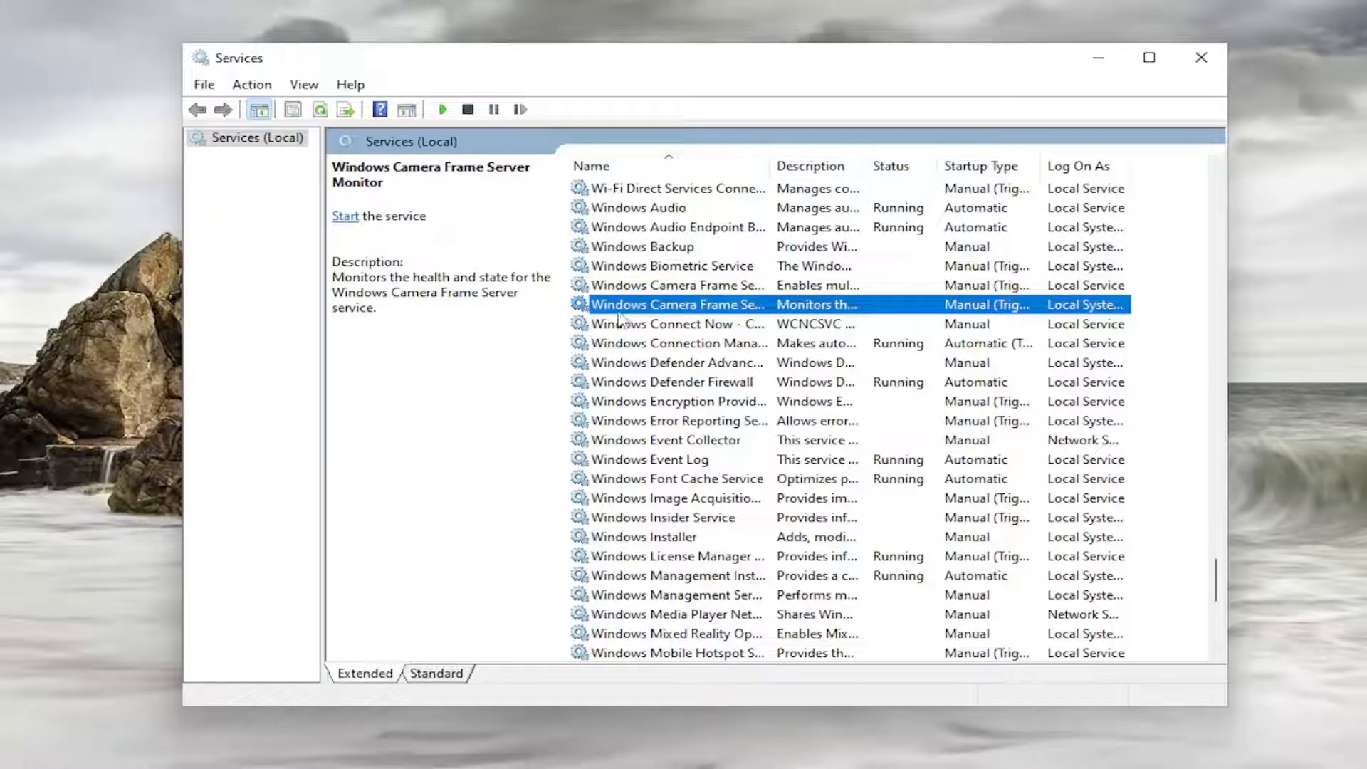
# - Restart Windows License Manager Service by stopping and starting it in its properties
pyautogui.doubleClick(677, 305)
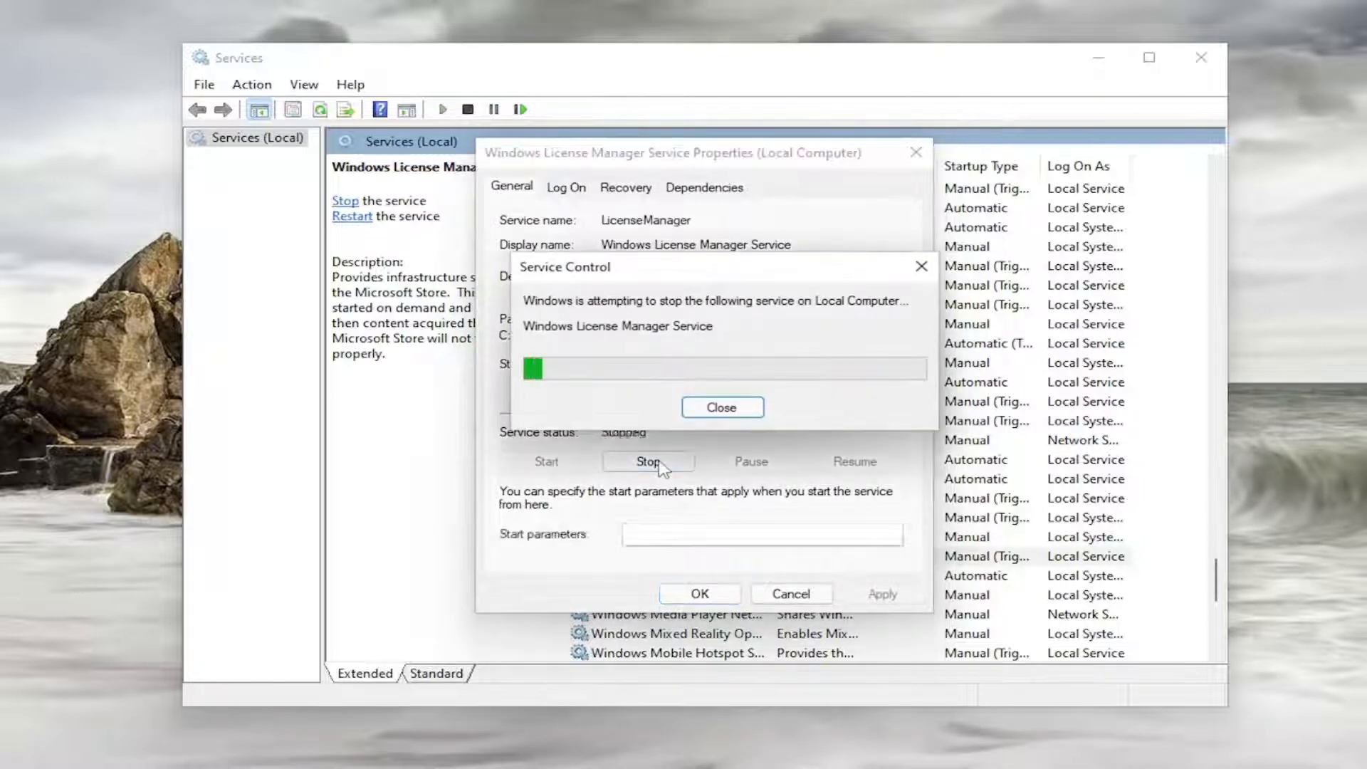
pyautogui.click(722, 407)
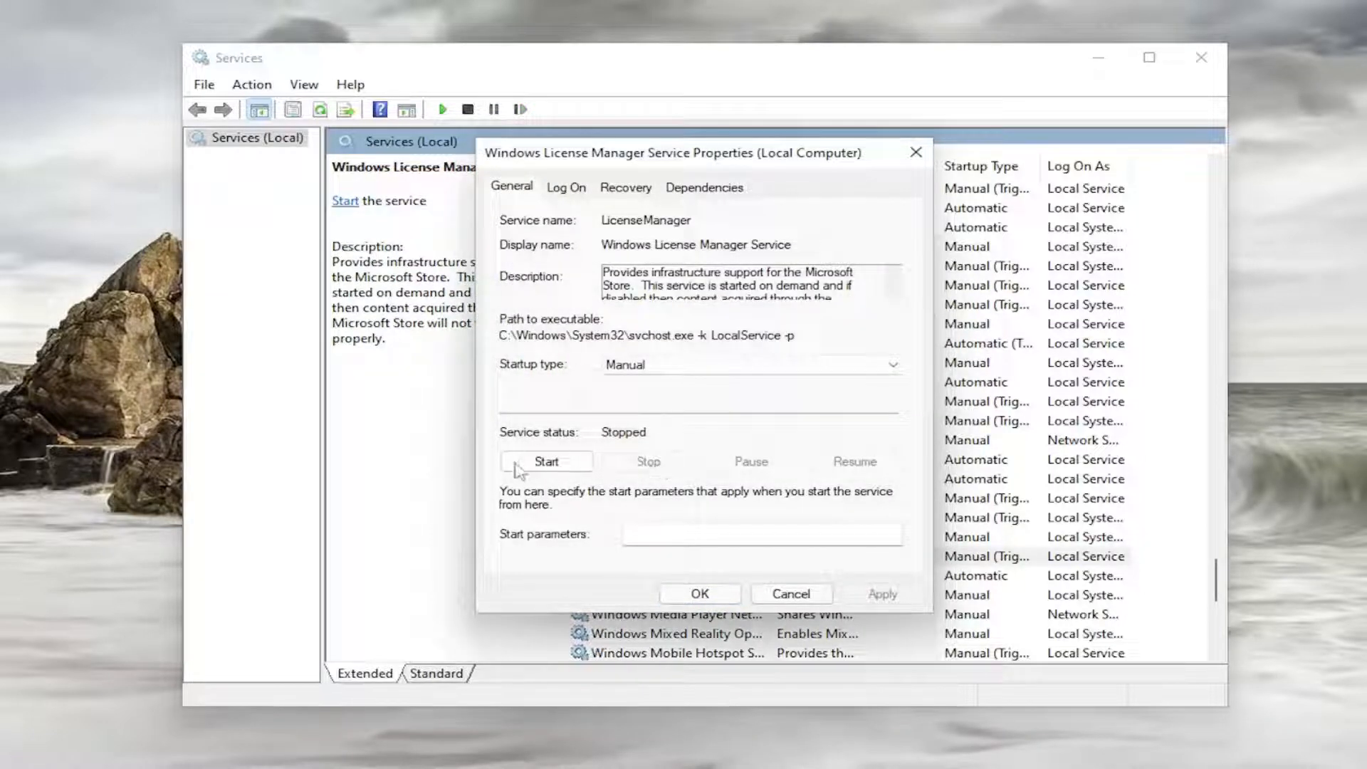
pyautogui.click(546, 461)
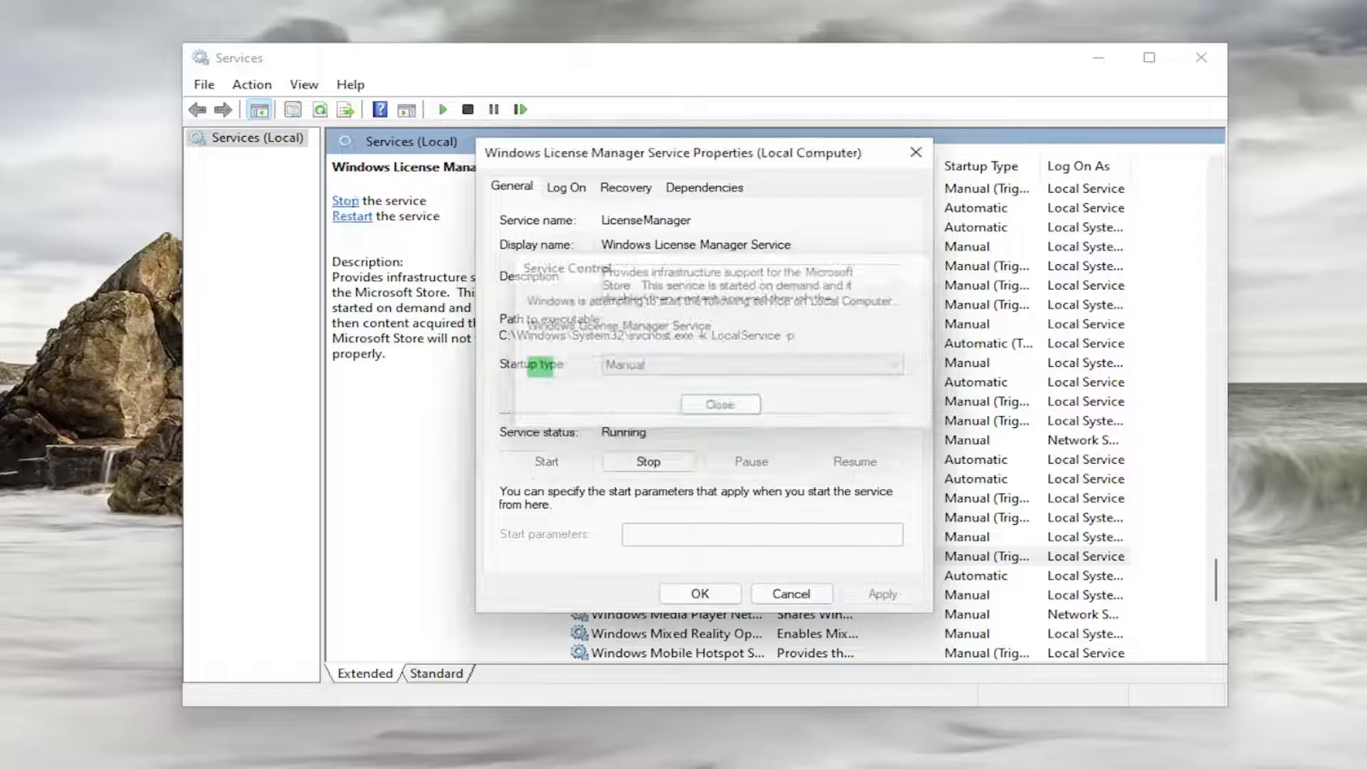
# - Set its startup type to Automatic, save the change, and close Services
pyautogui.click(891, 364)
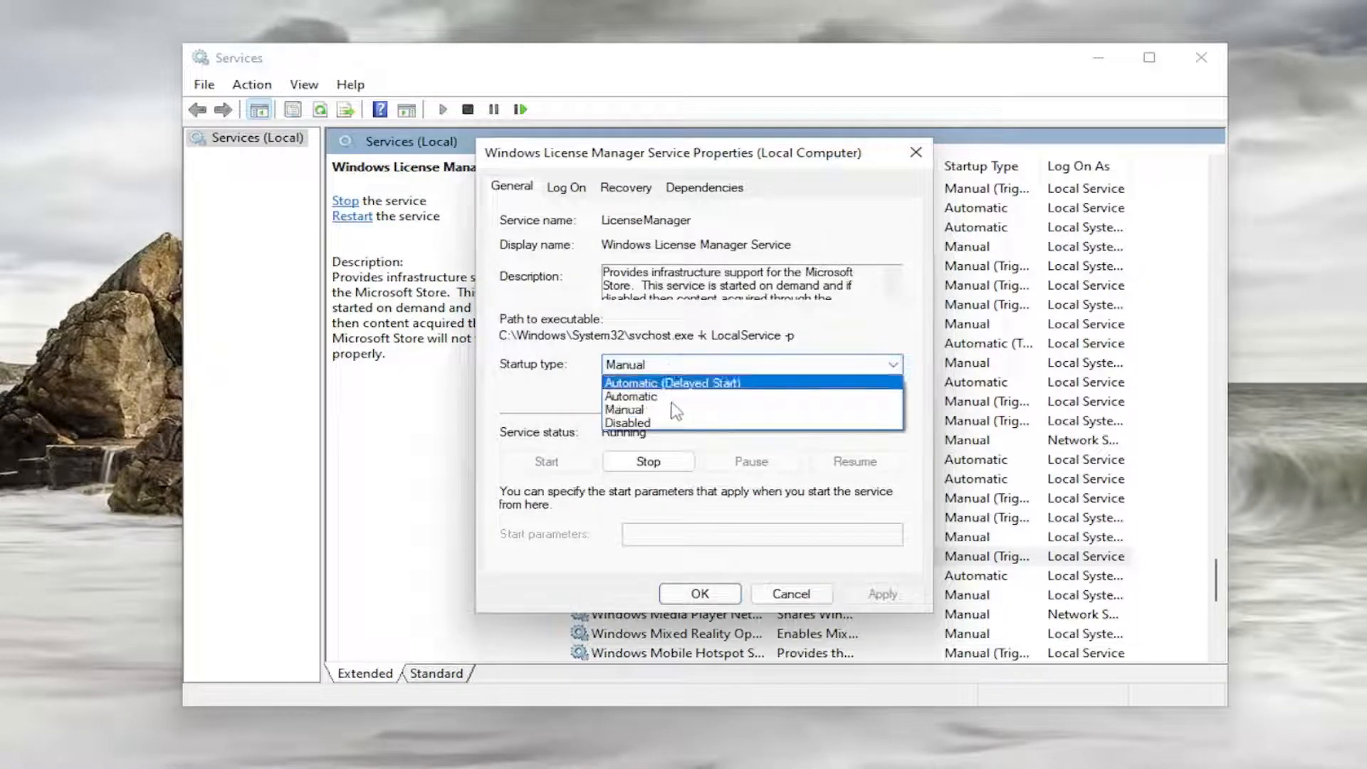
pyautogui.click(631, 397)
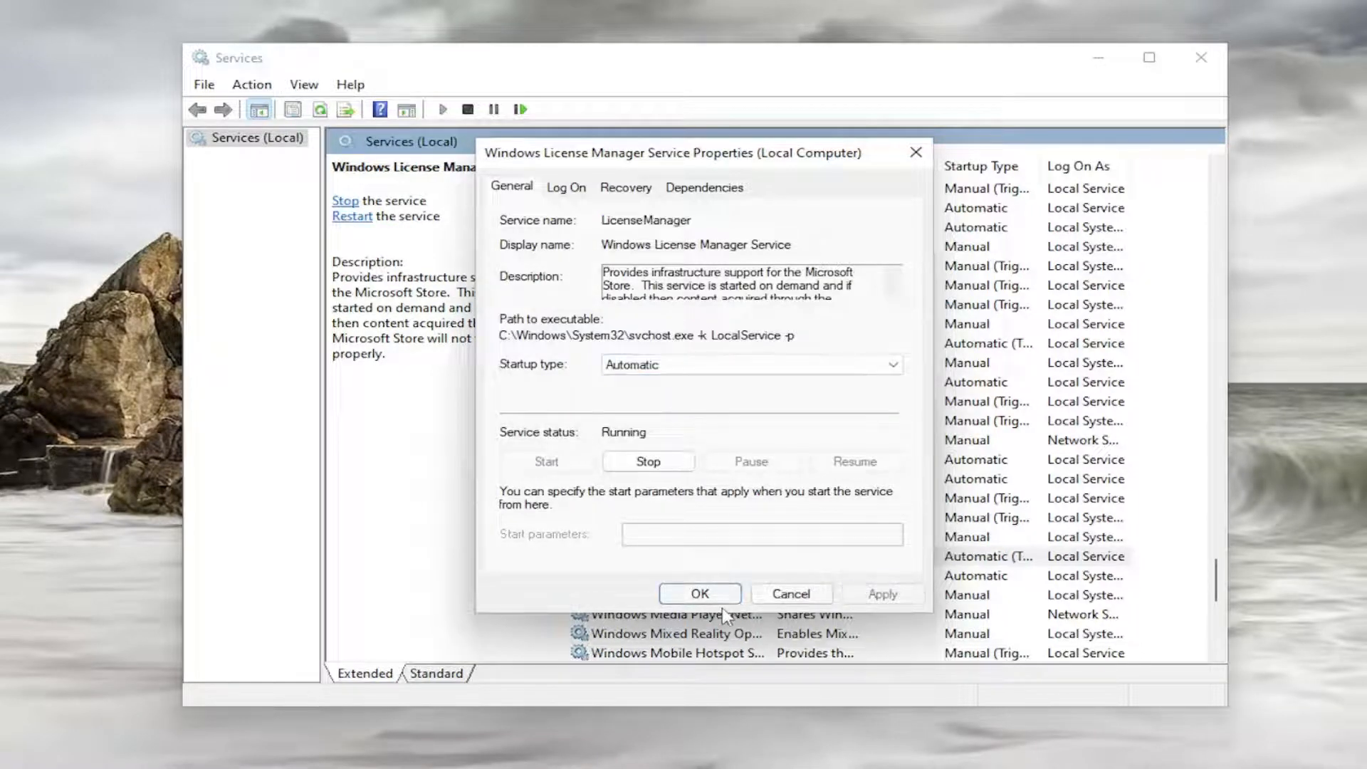
pyautogui.click(699, 593)
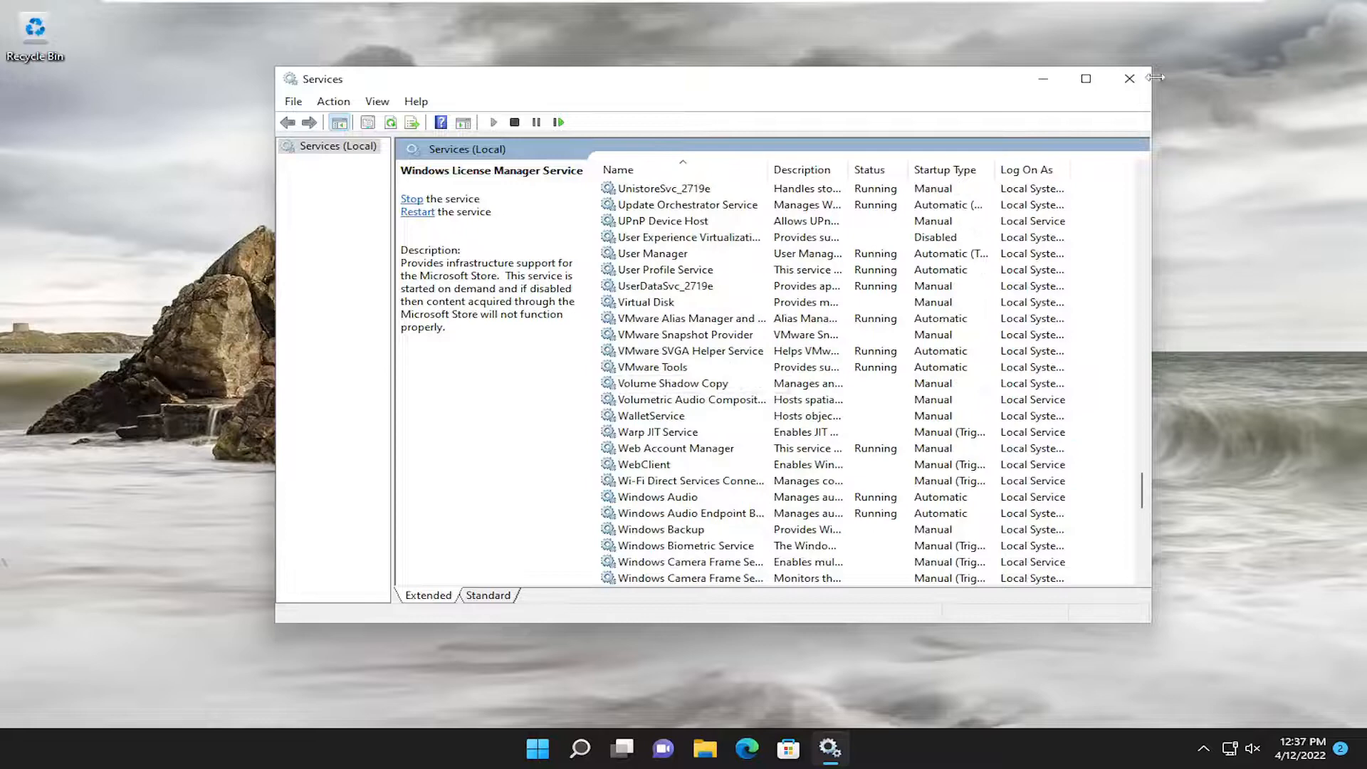
pyautogui.click(1129, 78)
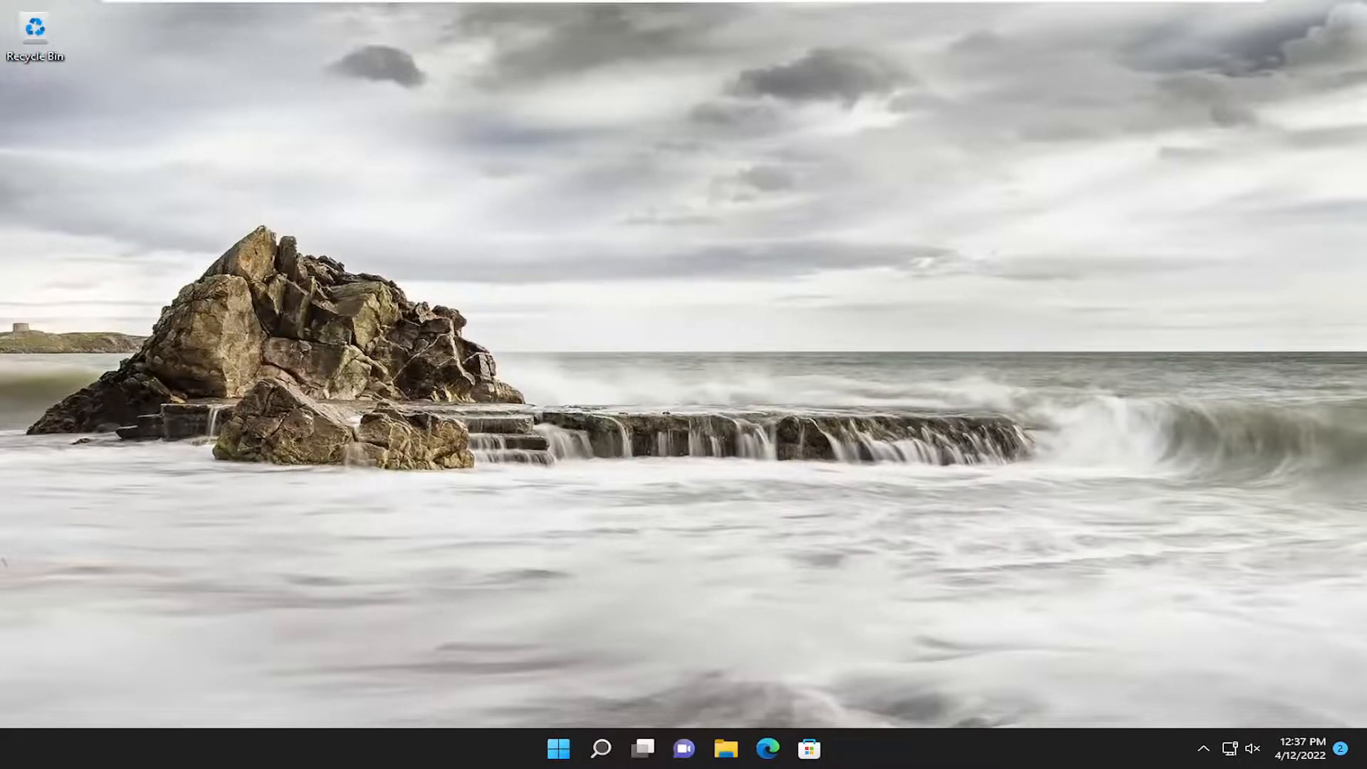